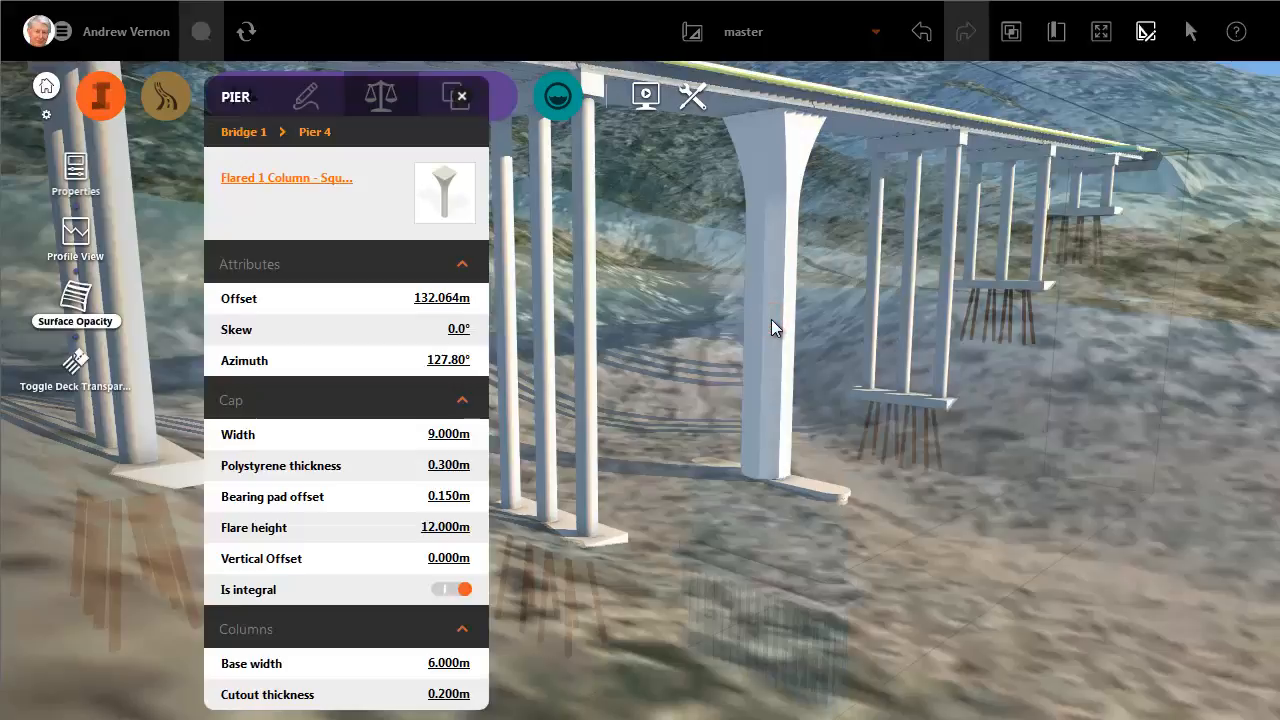
- Select Pier 4 and apply its settings to all piers of Bridge 1
click(772, 328)
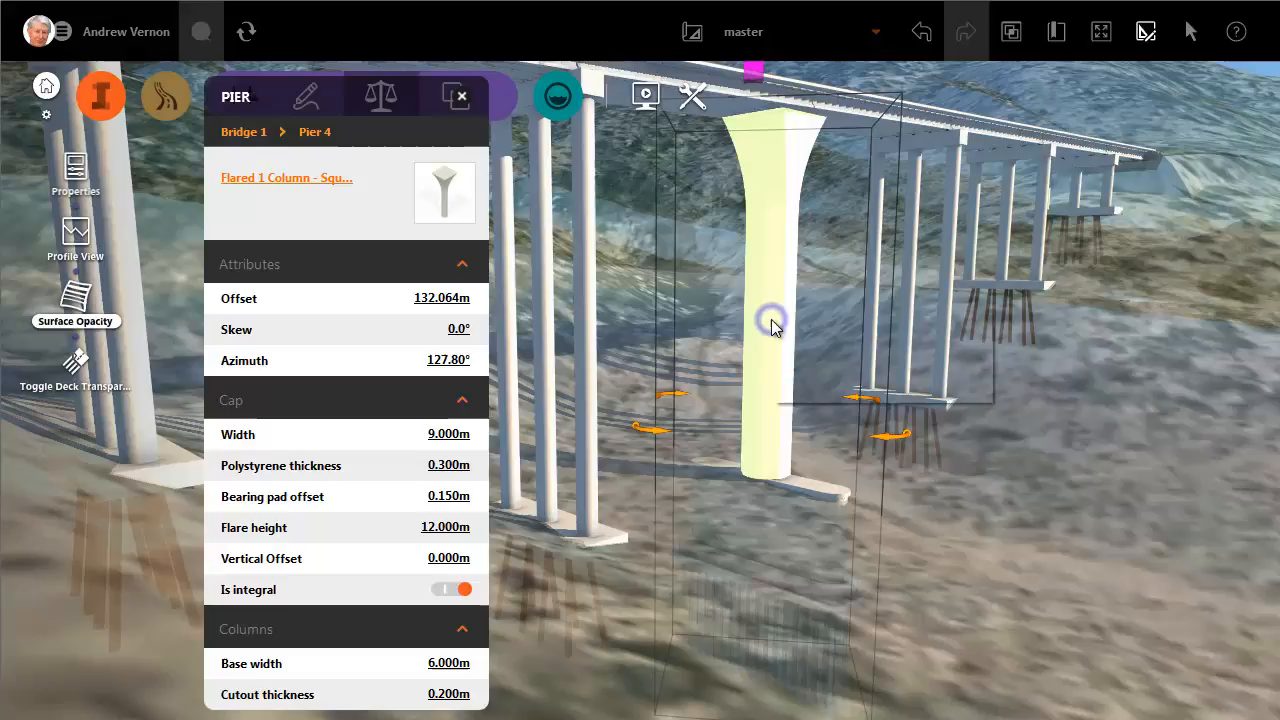
right_click(772, 324)
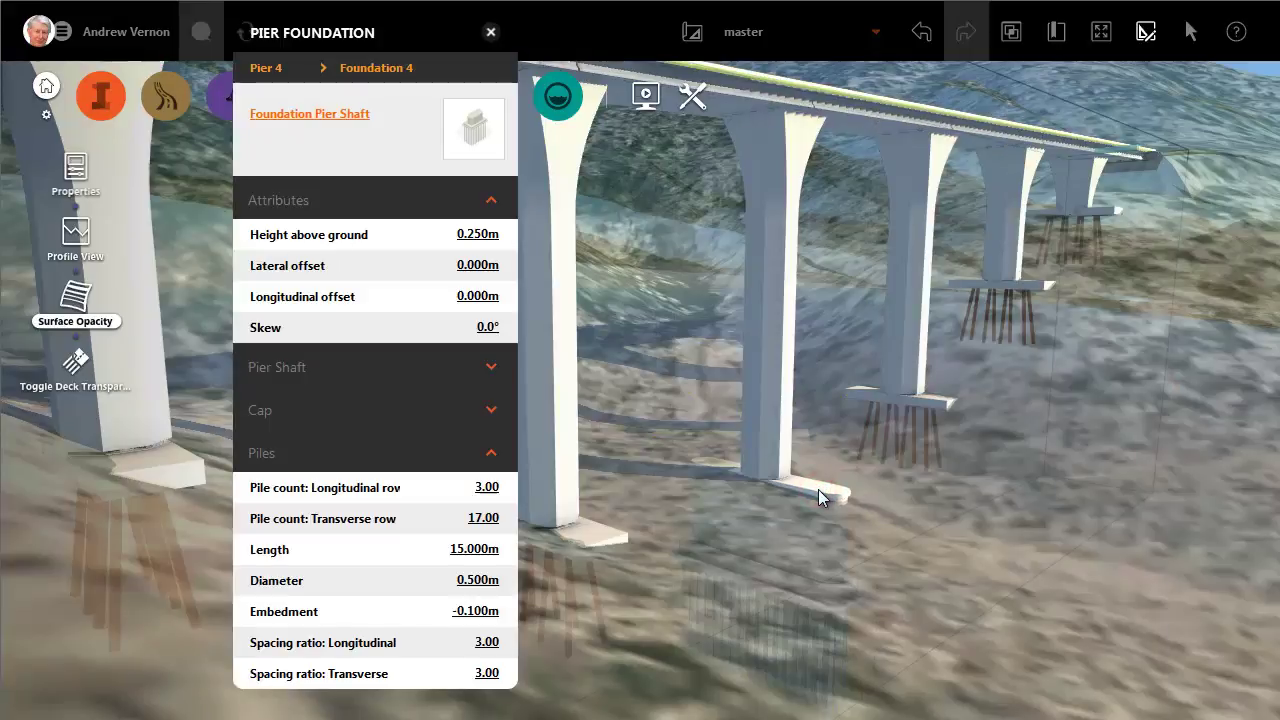
- Apply Foundation 4's pier shaft and pile settings to all pier foundations, returning to Pier 4's properties
right_click(820, 498)
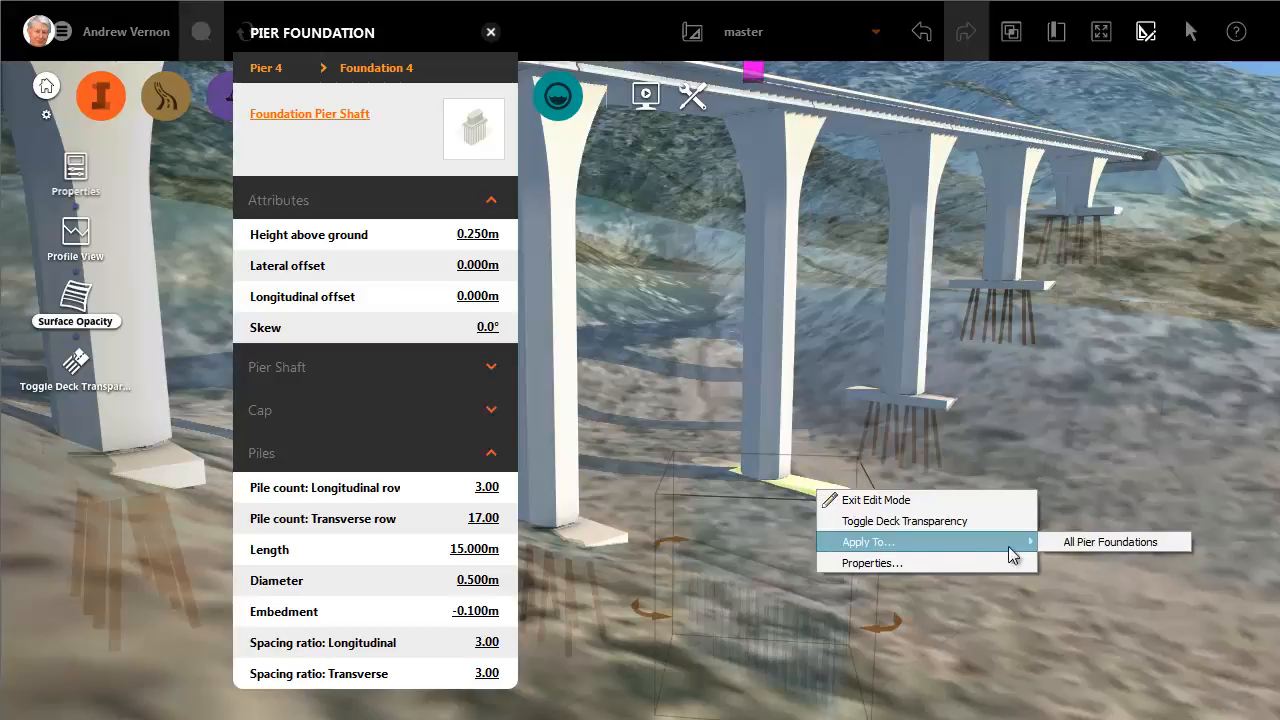
click(1110, 540)
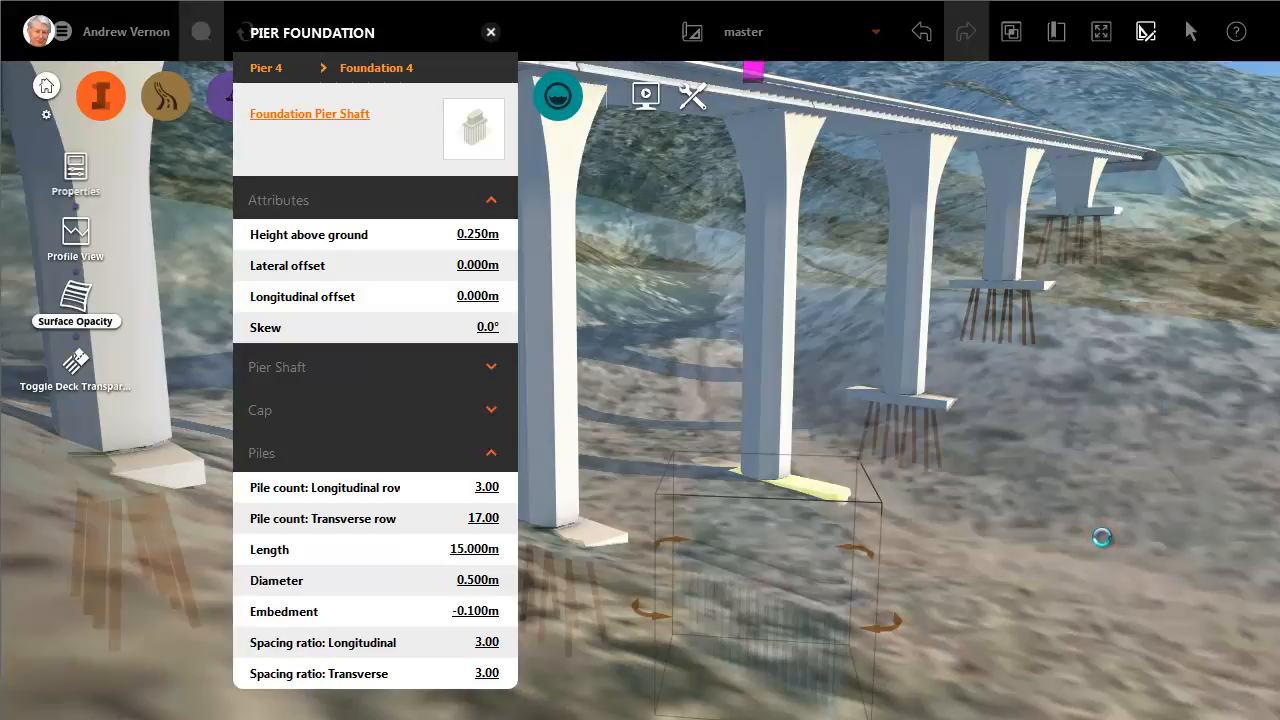
click(492, 32)
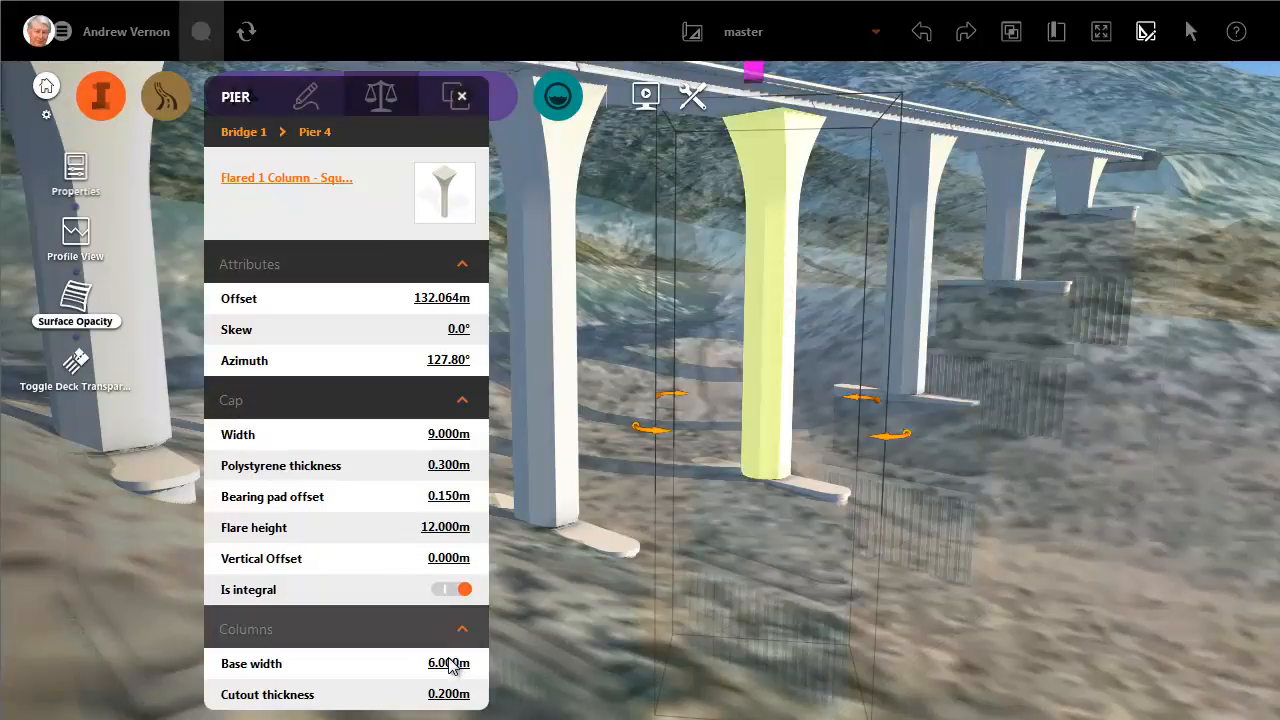
- Set Pier 4's column base width to 7 m and cap width to 10 m, regenerating the scene
click(444, 664)
text(7)
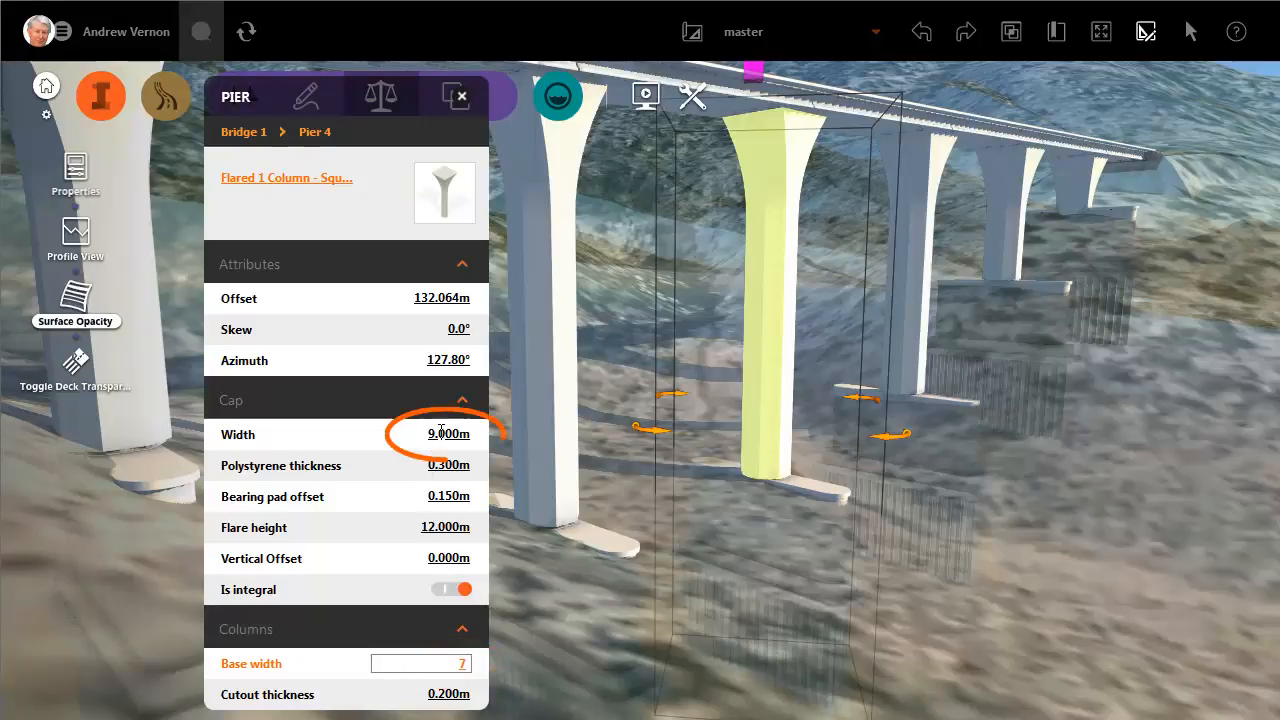
click(448, 432)
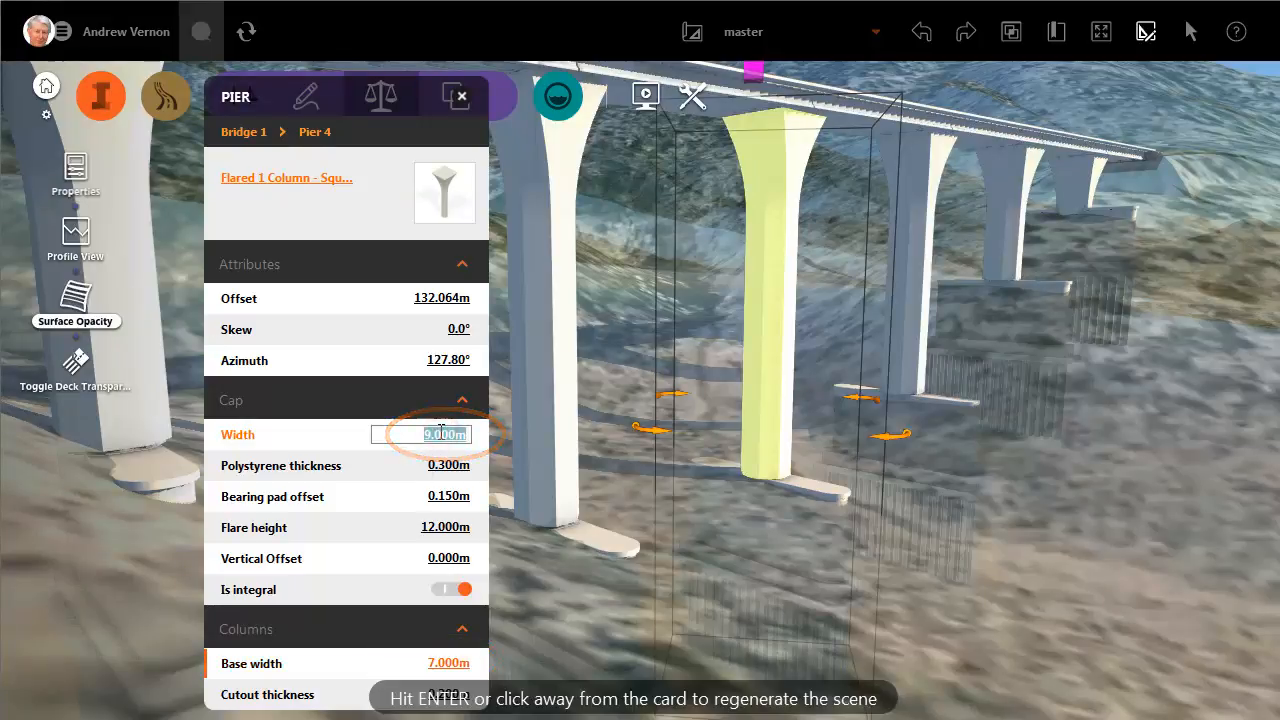
text(10)
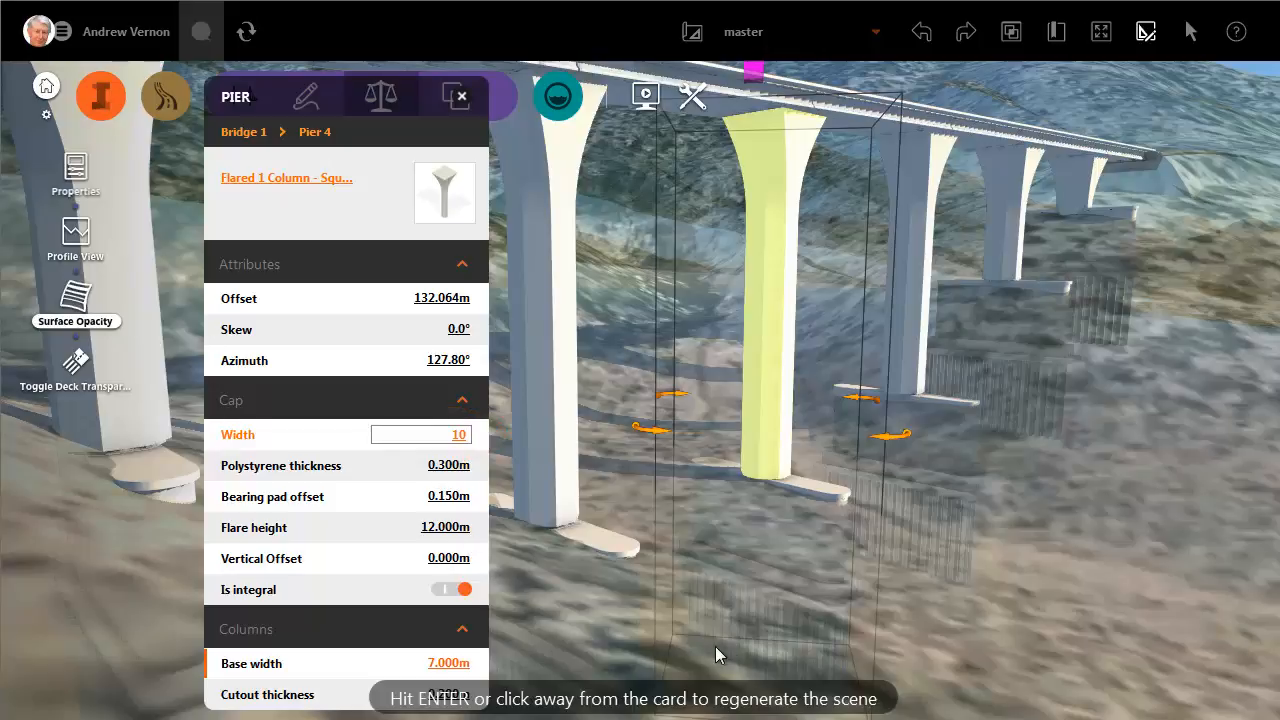
click(984, 650)
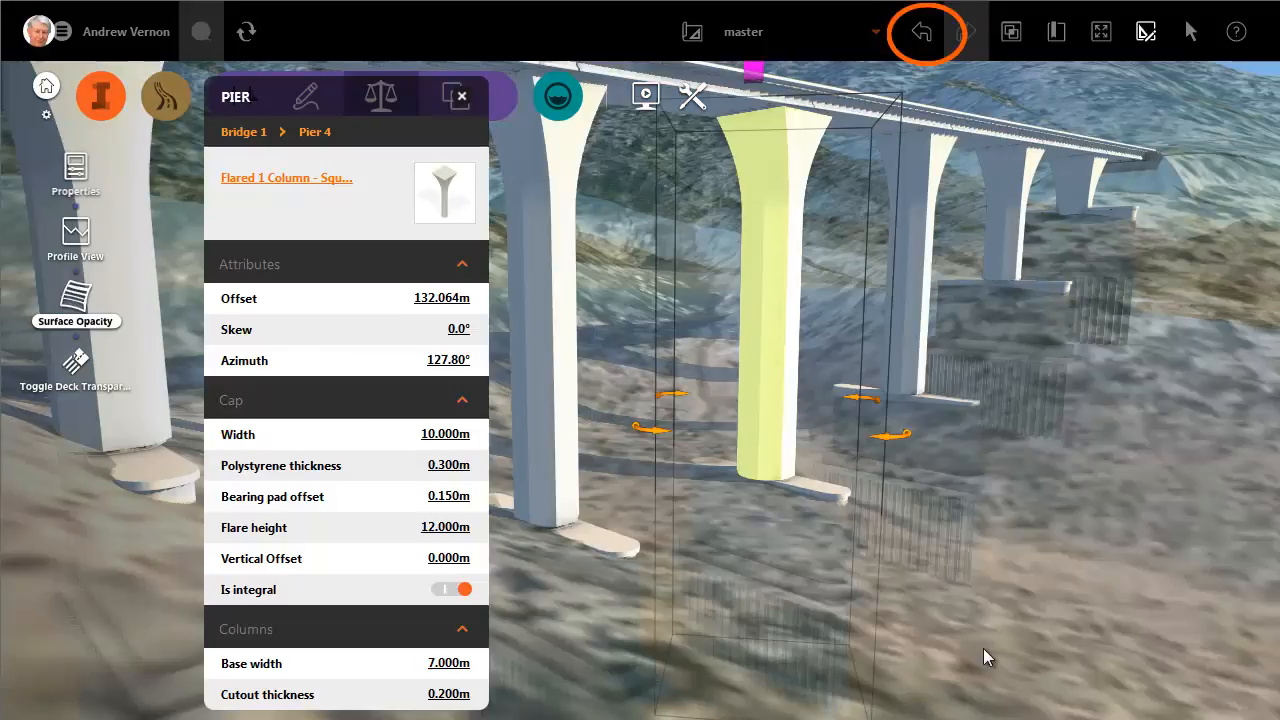
mouse_move(884, 30)
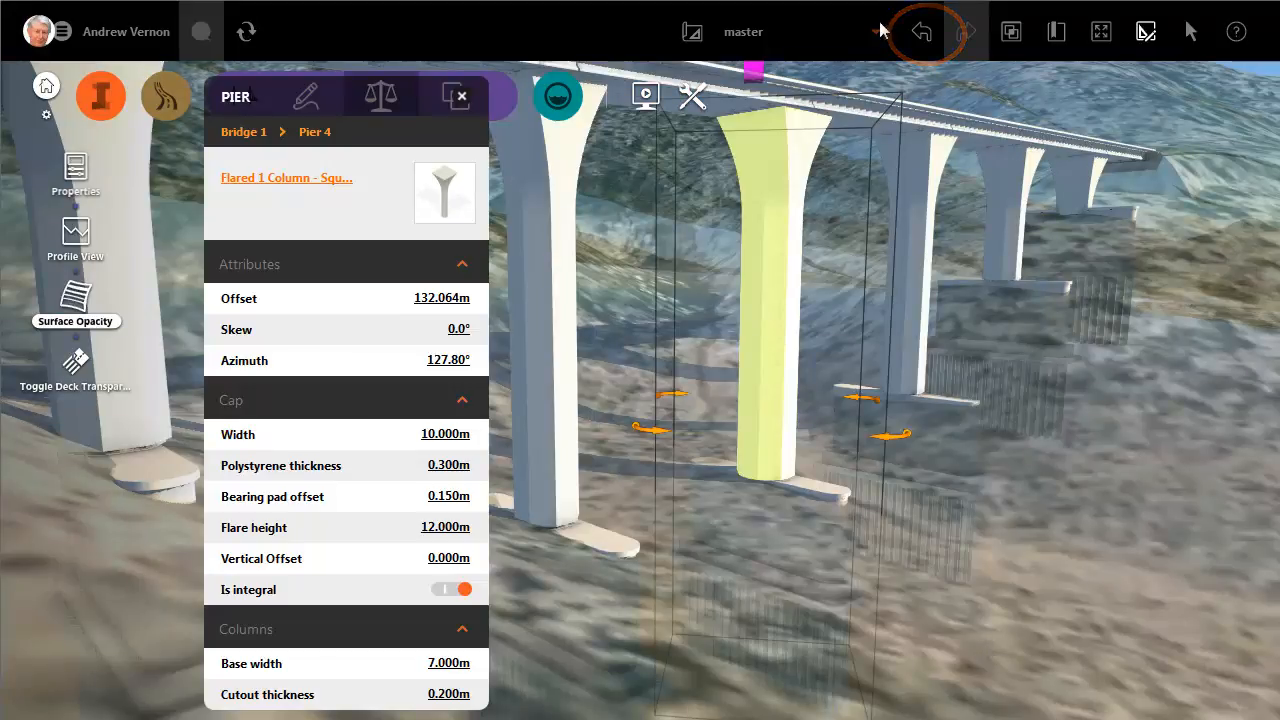
click(924, 30)
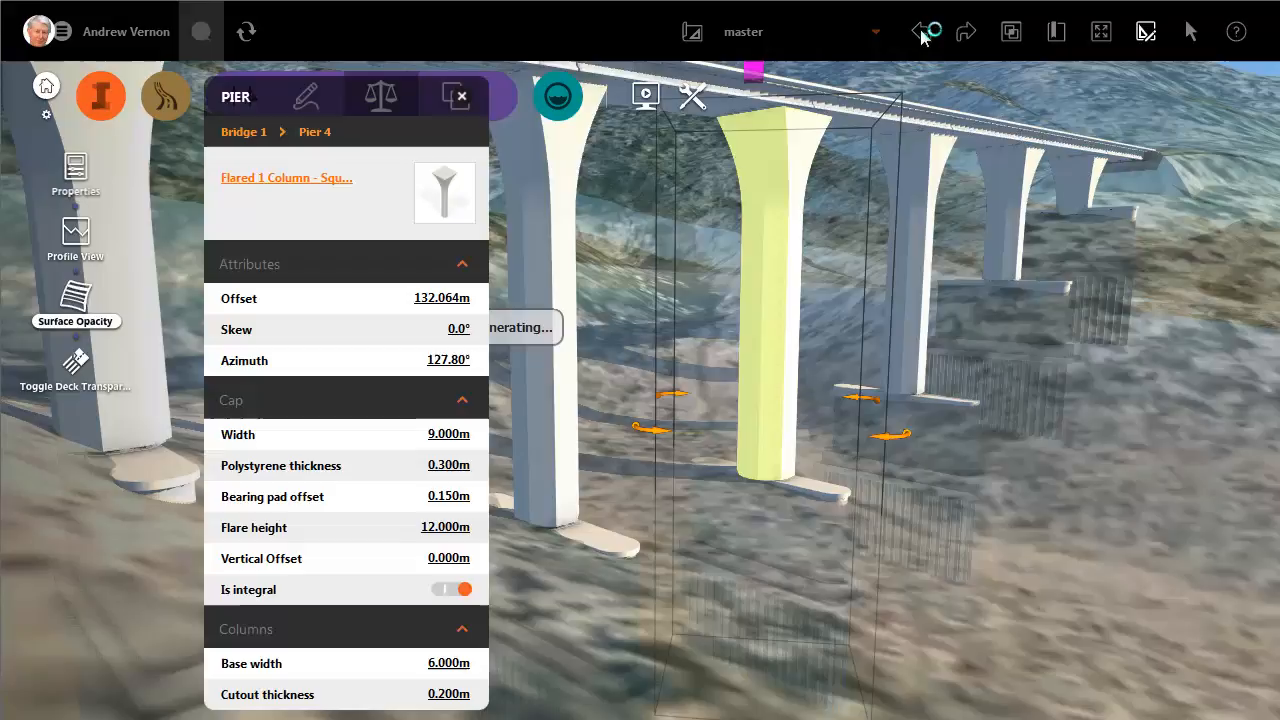
mouse_move(924, 32)
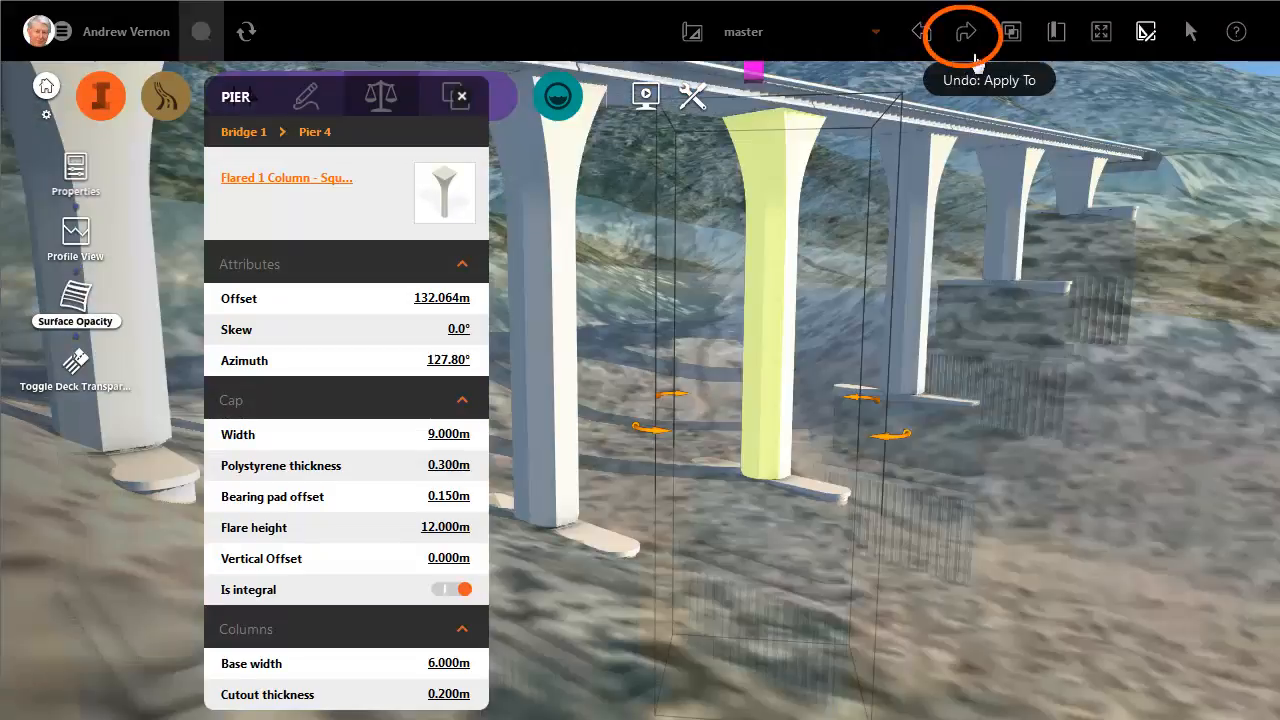
click(964, 30)
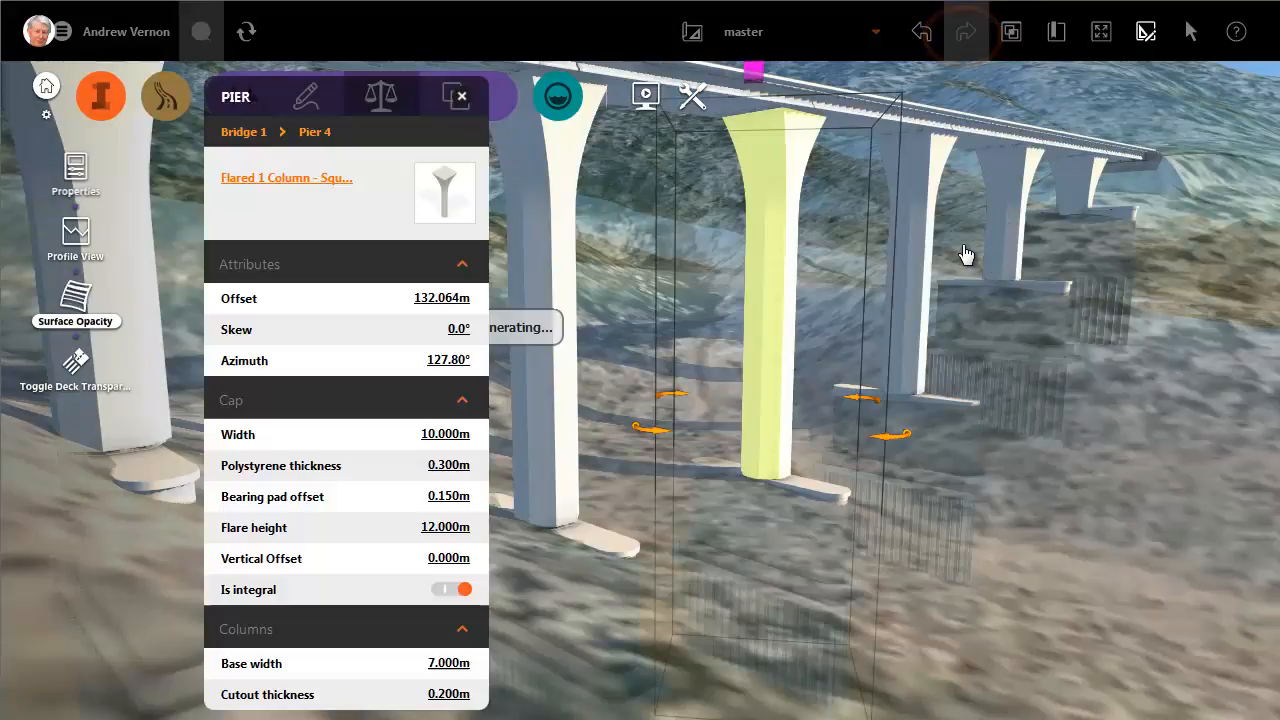